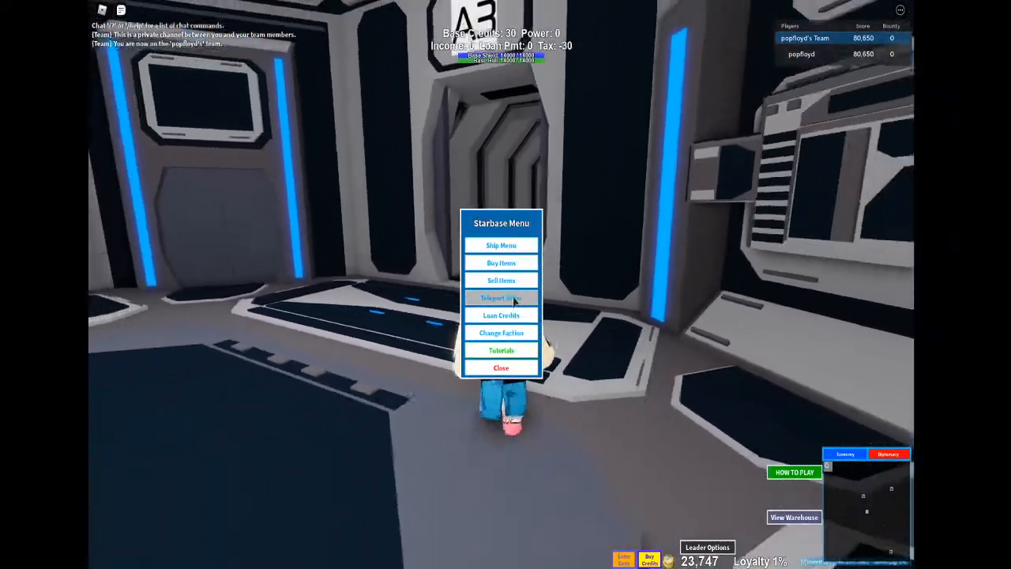
# - Teleport to the lava-lit starbase and bring up its ship options and warehouse stock
pyautogui.click(501, 298)
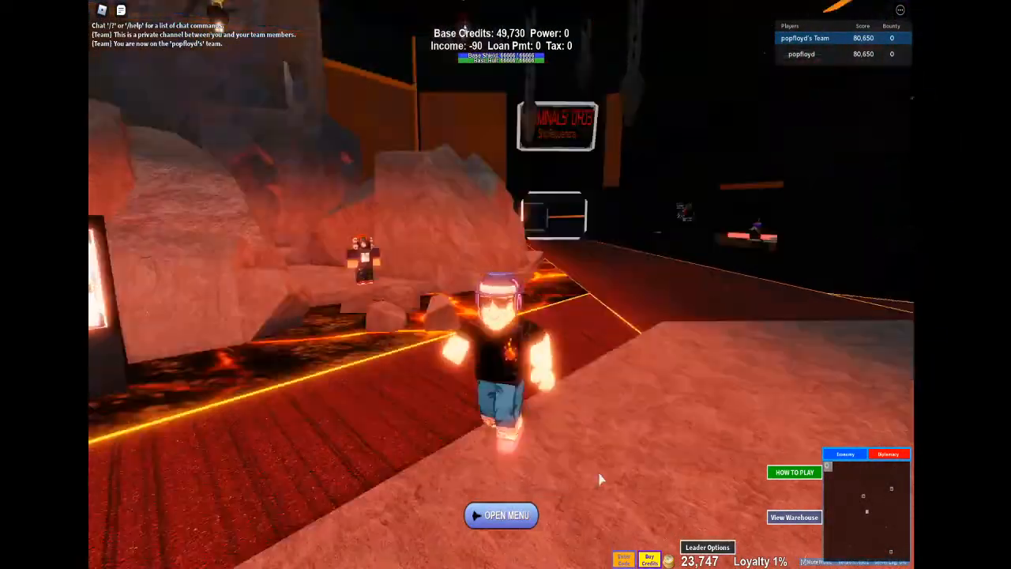
pyautogui.click(500, 514)
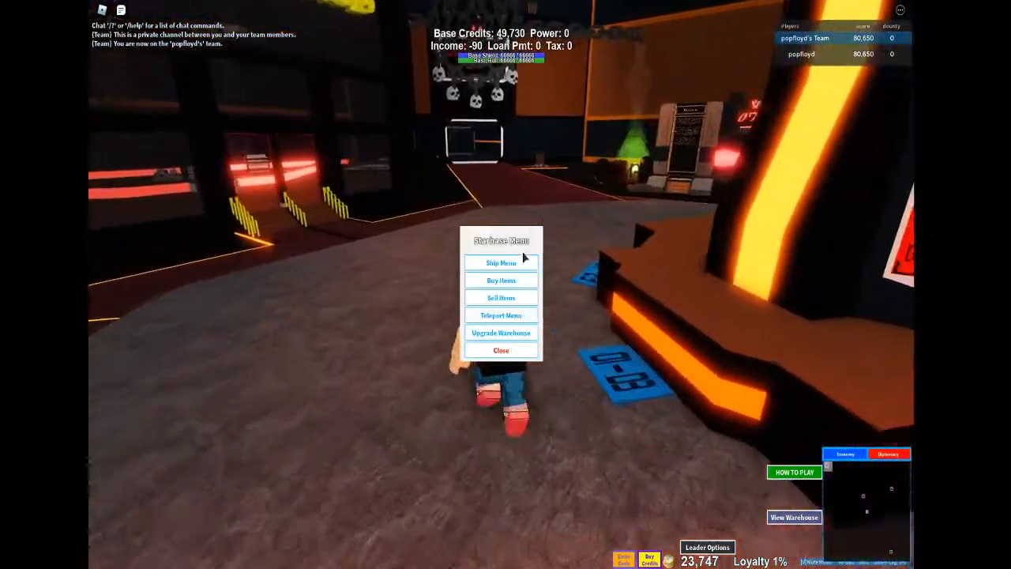
pyautogui.click(500, 262)
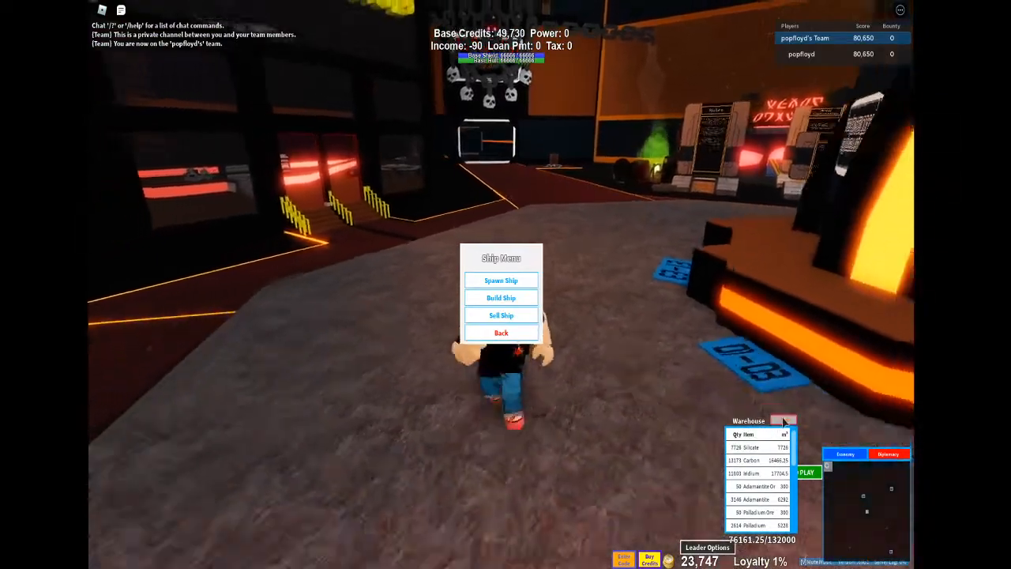
# - Browse the Dreadnought and Carrier lists, then view the Executioner carrier's stats, materials and fee
pyautogui.click(500, 298)
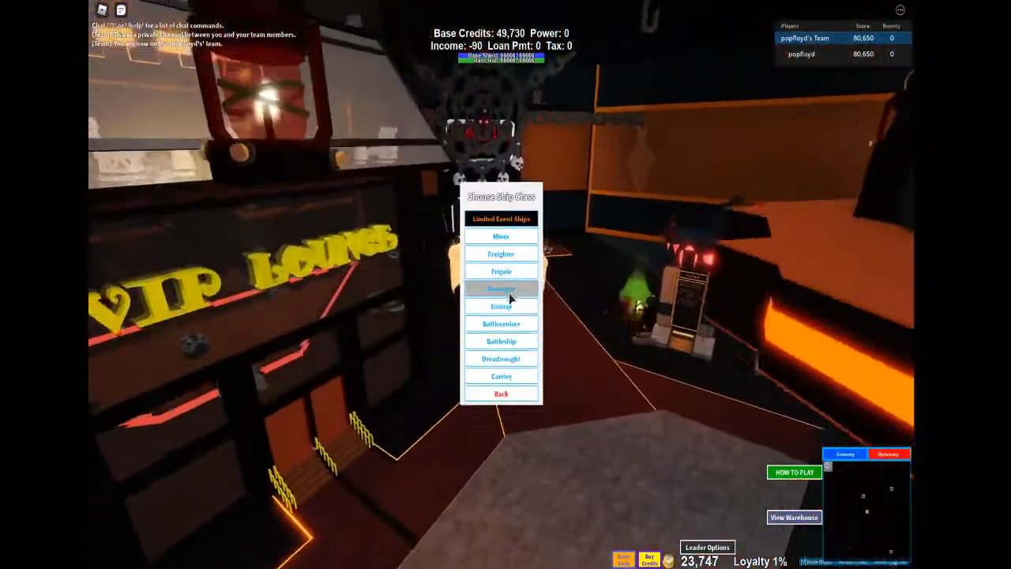
pyautogui.click(501, 358)
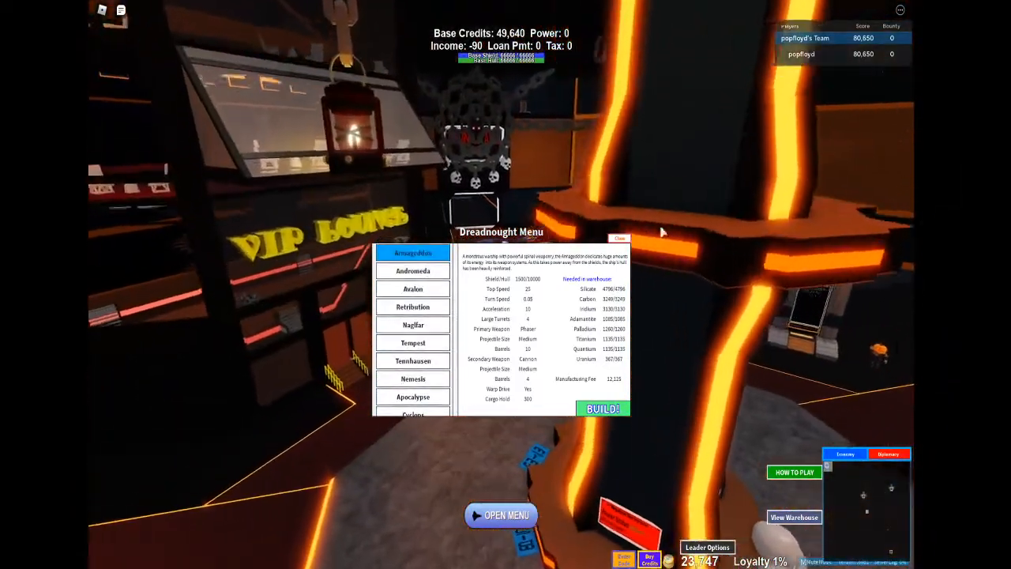
pyautogui.click(619, 238)
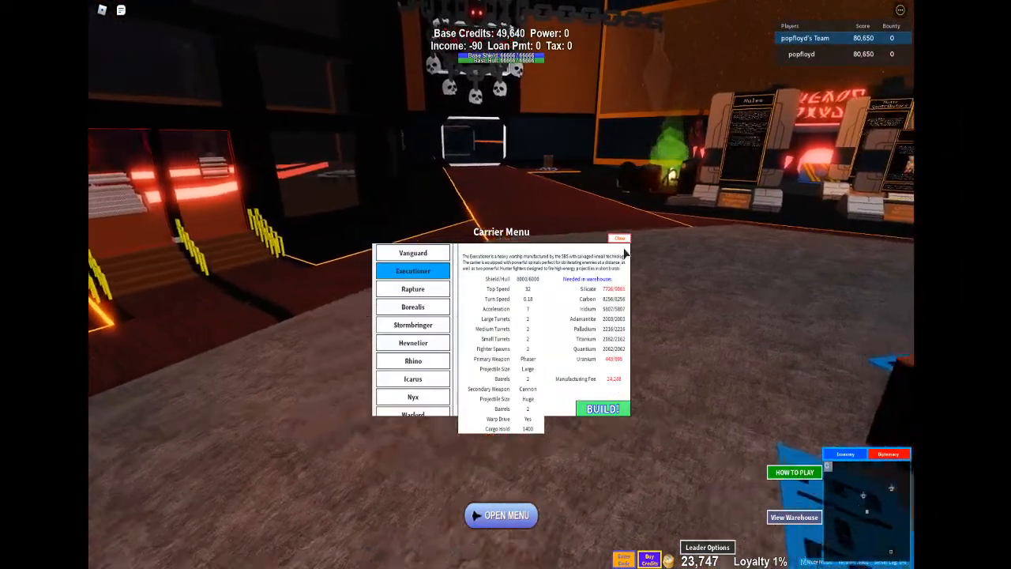
pyautogui.click(620, 237)
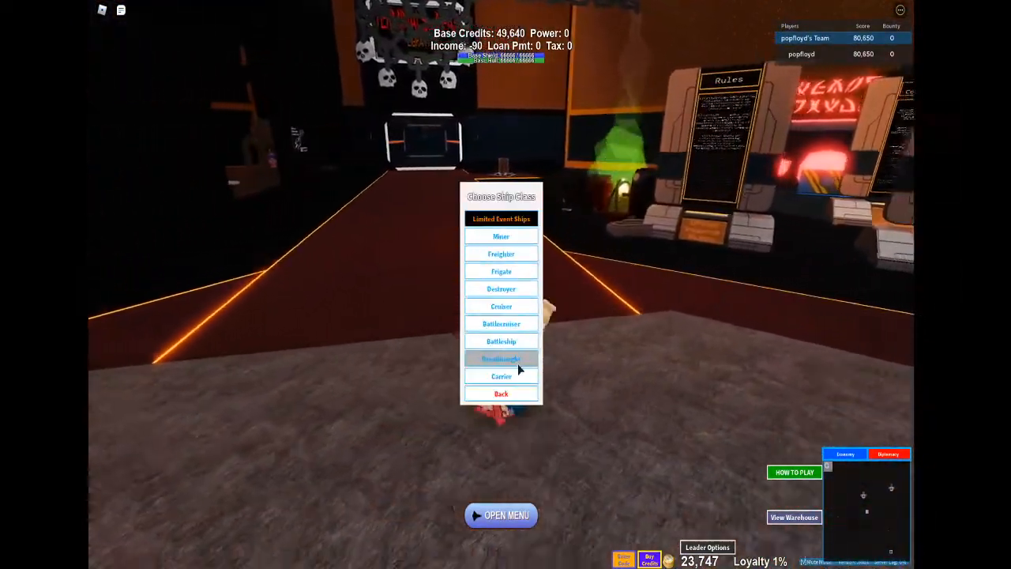
pyautogui.click(500, 376)
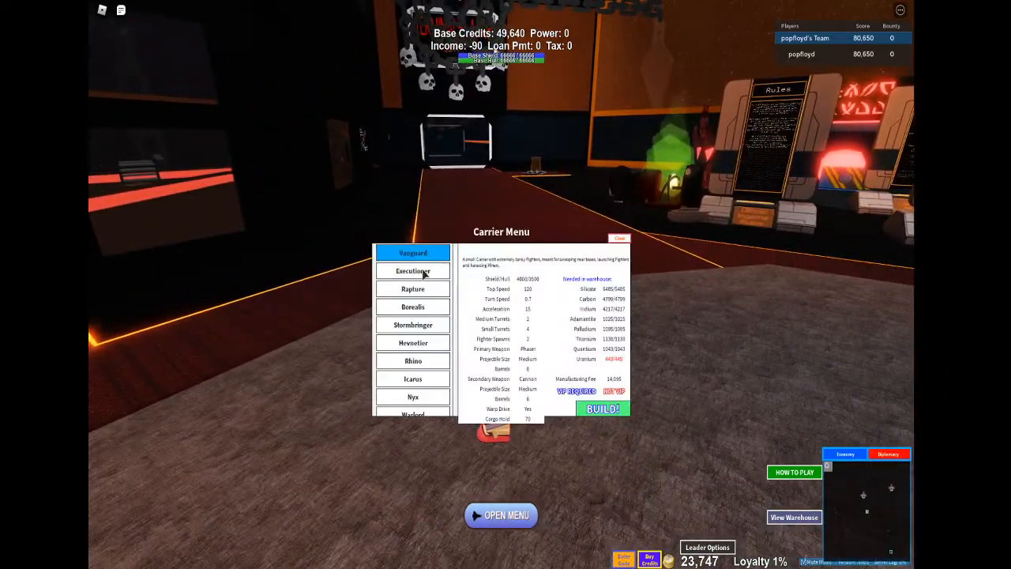
pyautogui.click(412, 270)
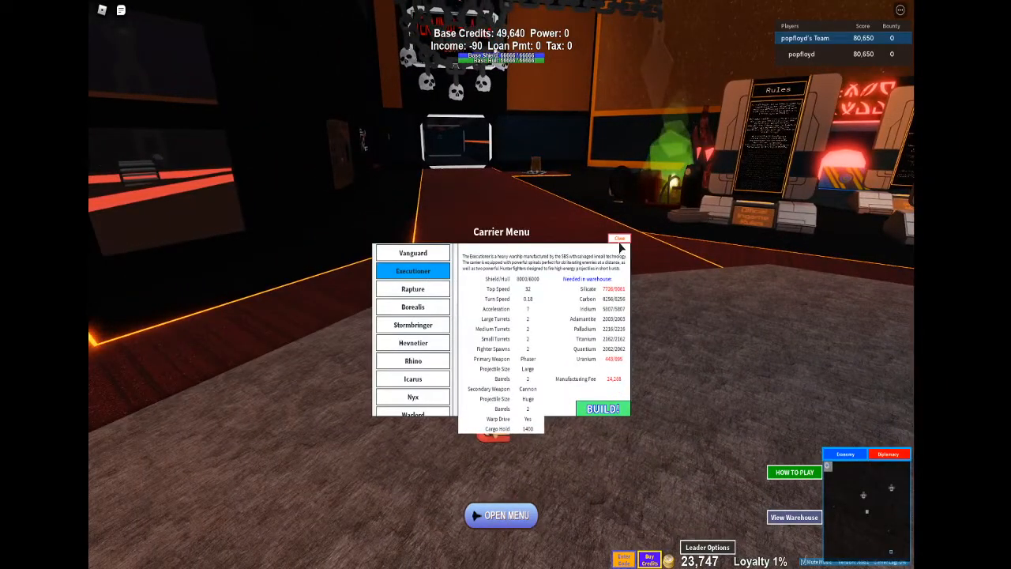
# - Close the carrier list and view the Vampire X-R4's stats, Gamma Pumpkin needs and fee
pyautogui.click(619, 238)
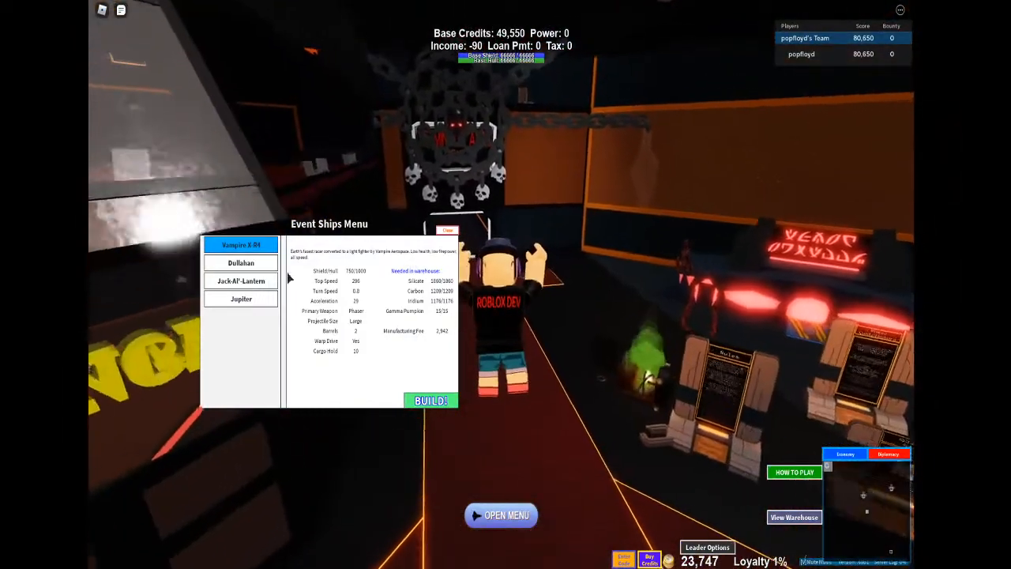
pyautogui.click(241, 281)
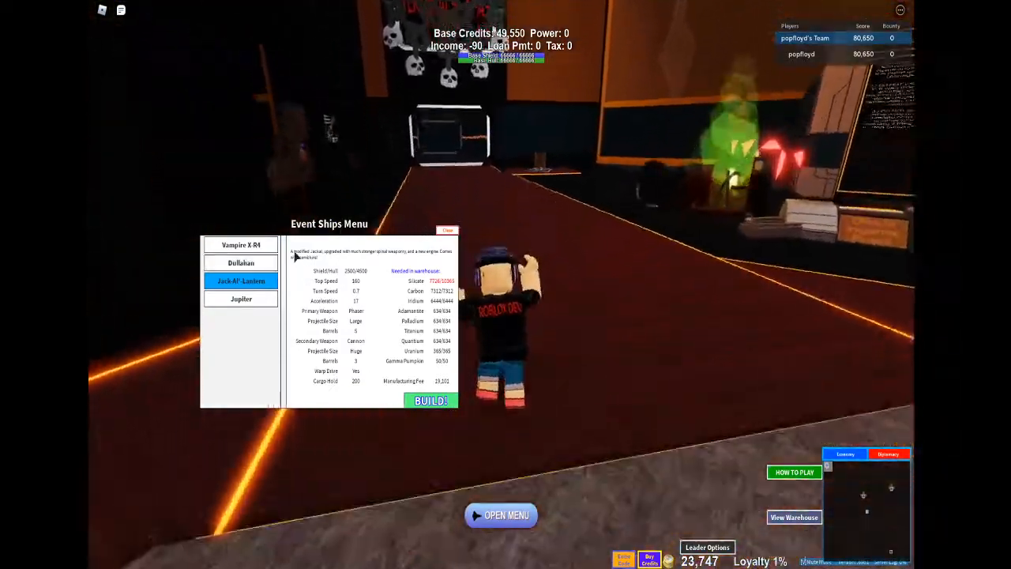
pyautogui.click(241, 244)
pyautogui.write(':cost vampir')
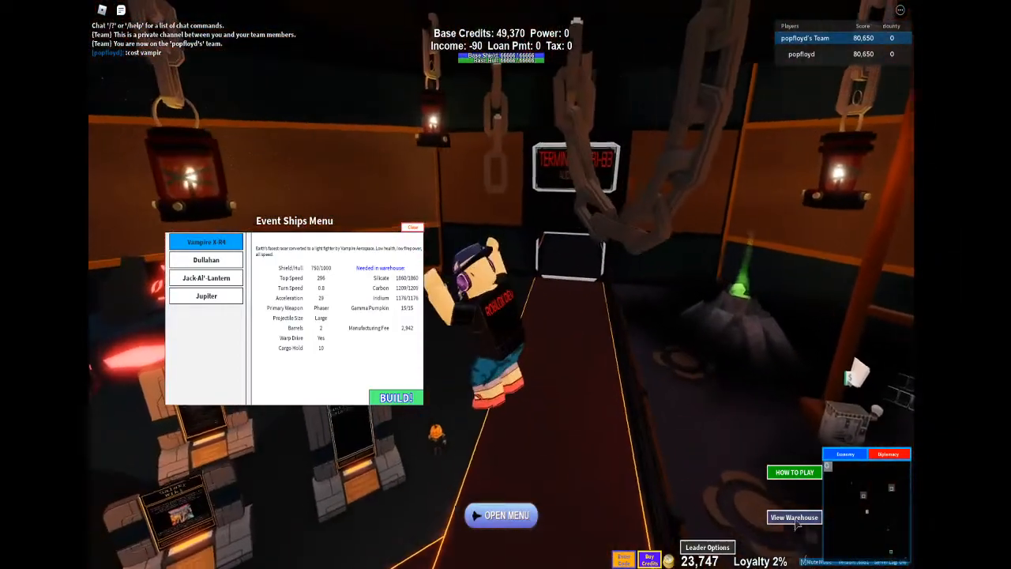
pyautogui.click(793, 517)
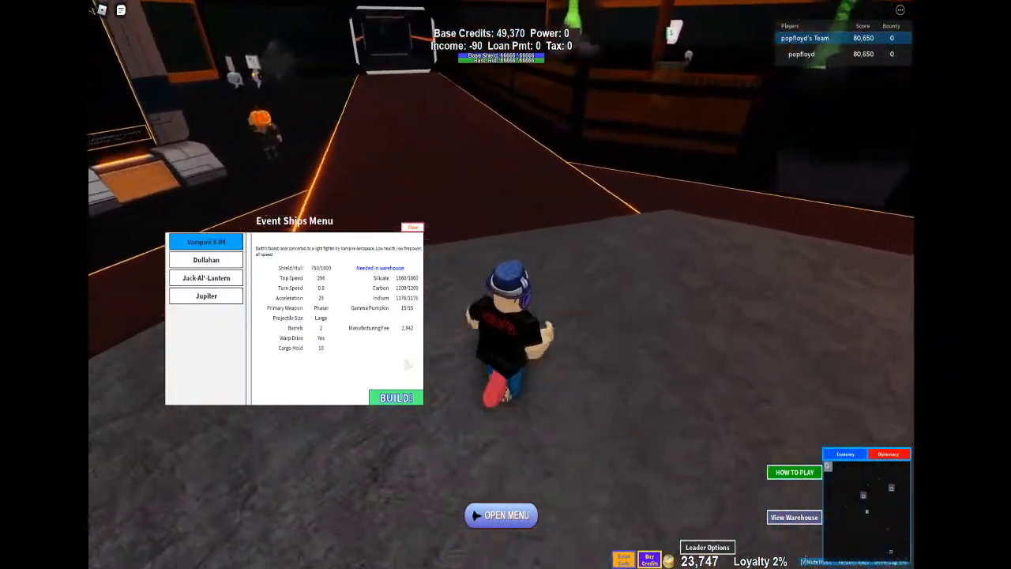
# - Build the Vampire X-R4 for 2,942 credits and spawn it
pyautogui.click(395, 397)
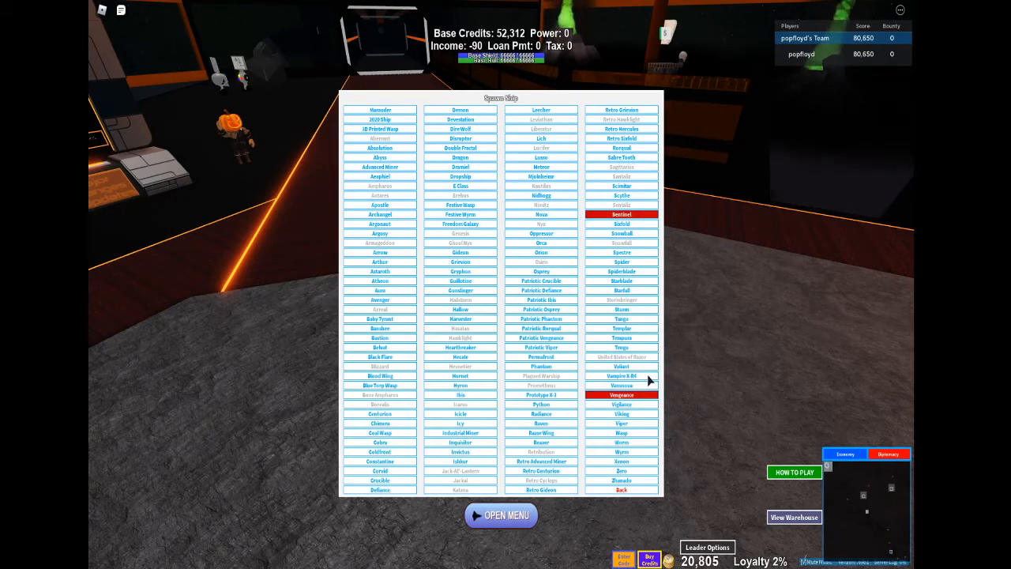
pyautogui.click(622, 490)
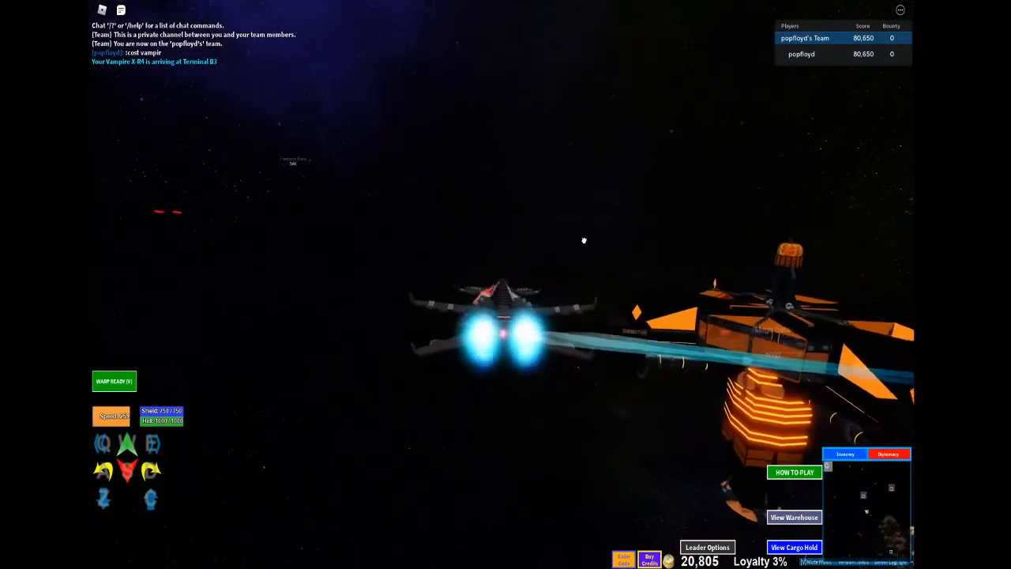
# - Start charging the Vampire X-R4's warp drive from ship power
pyautogui.click(114, 380)
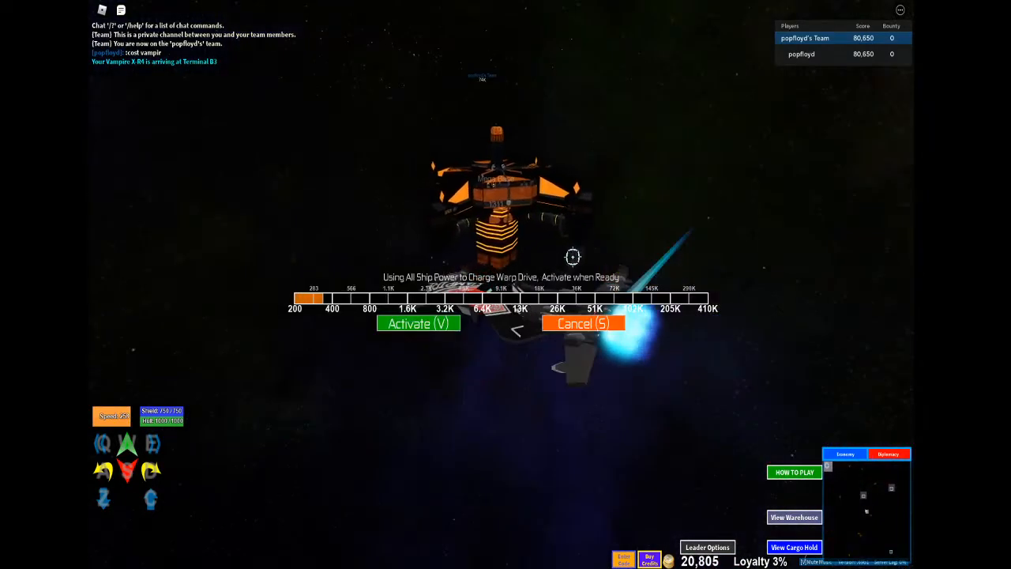
pyautogui.click(418, 324)
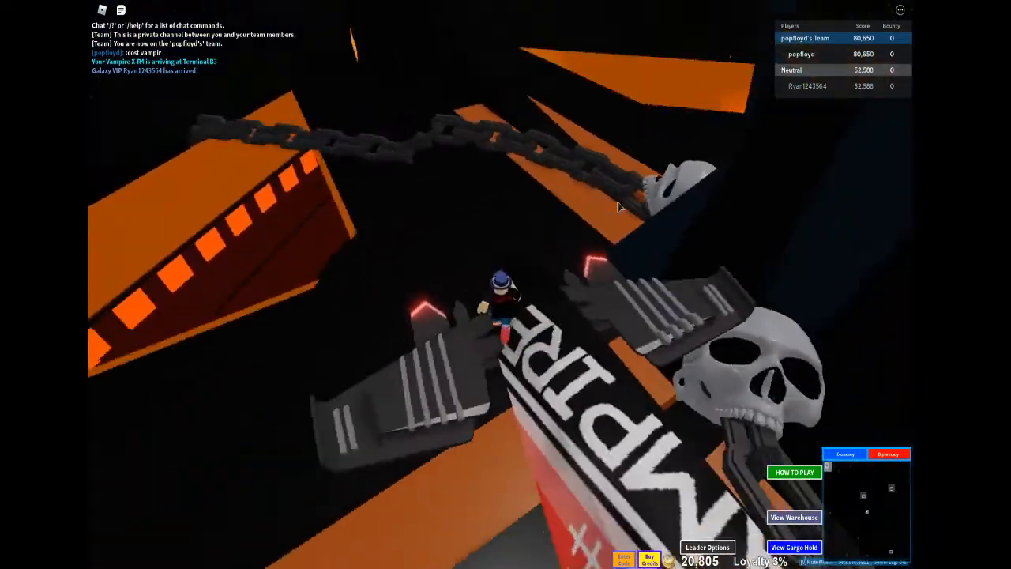
pyautogui.moveTo(560, 212)
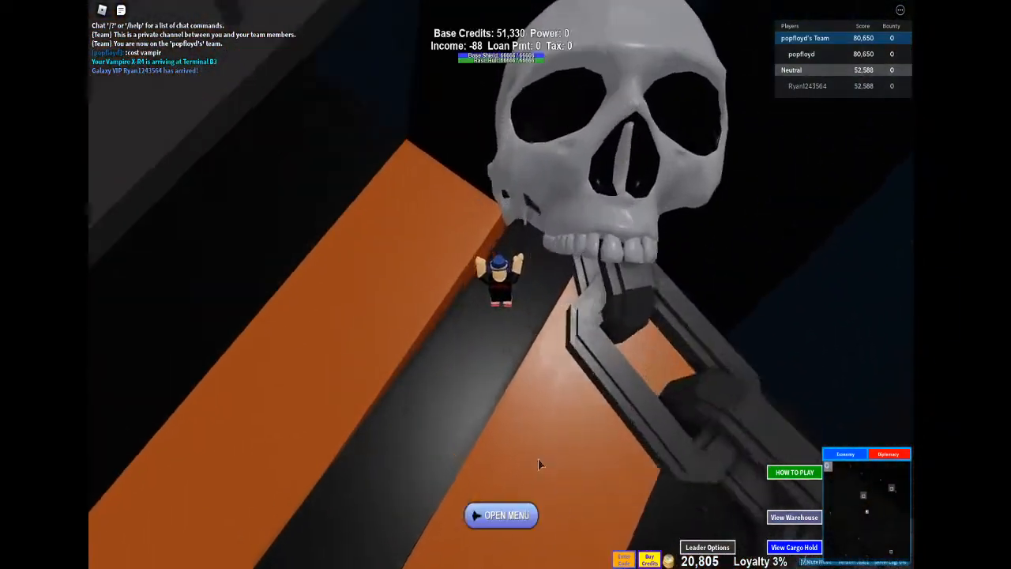
# - Reopen the Vampire X-R4 build details to recheck its cost, then close the menu
pyautogui.click(501, 515)
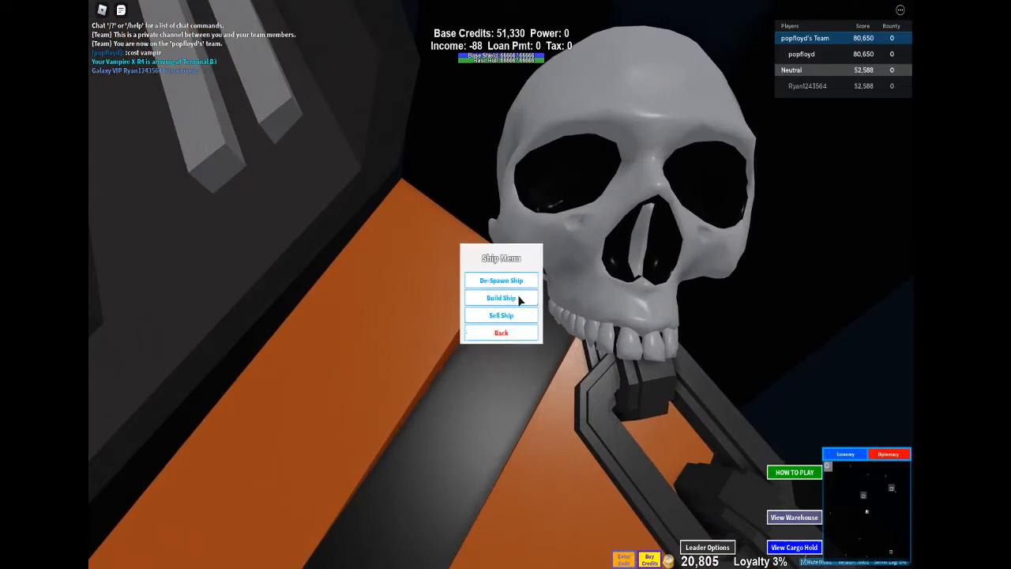
pyautogui.click(501, 297)
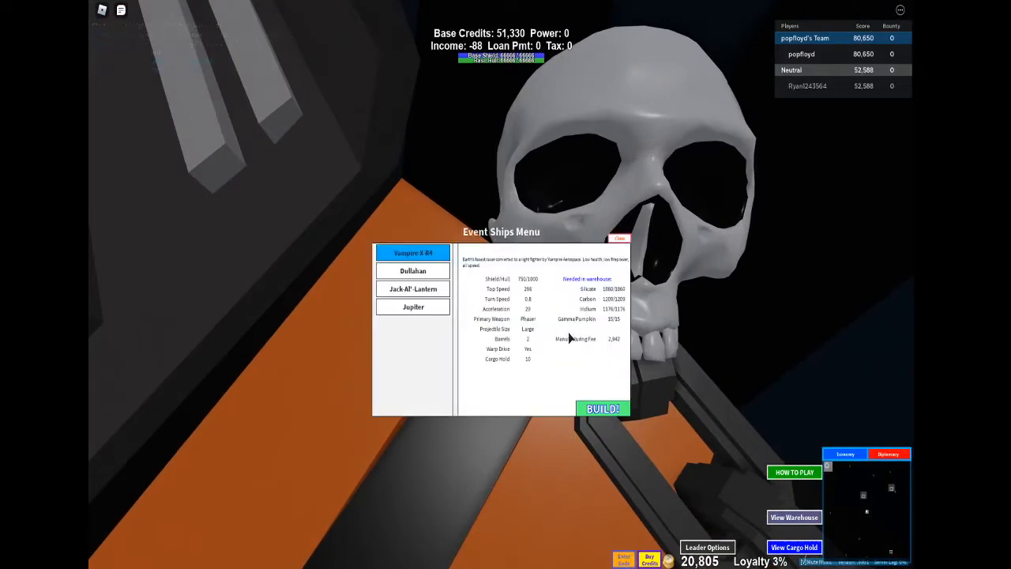
pyautogui.click(619, 238)
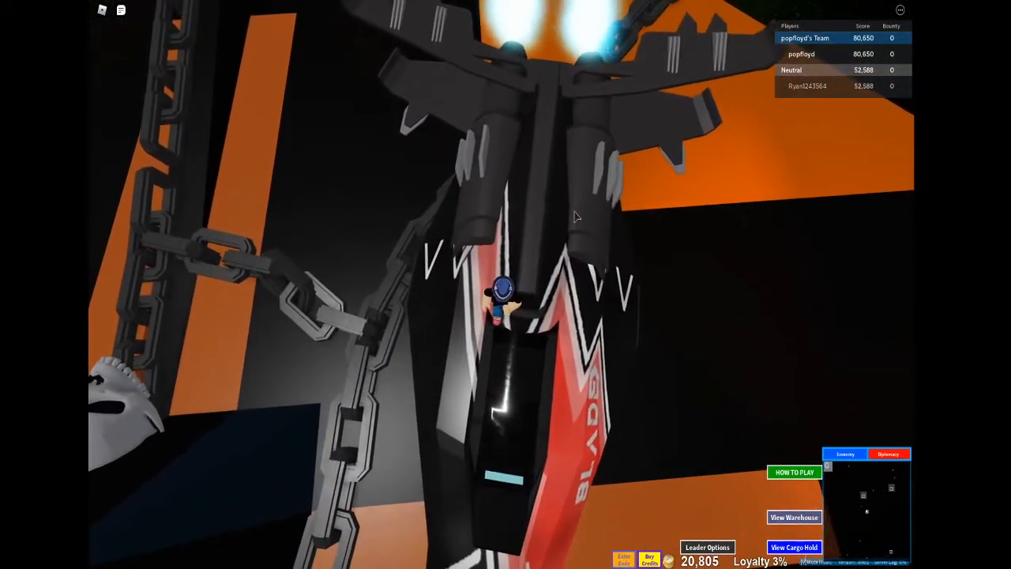
pyautogui.moveTo(577, 216)
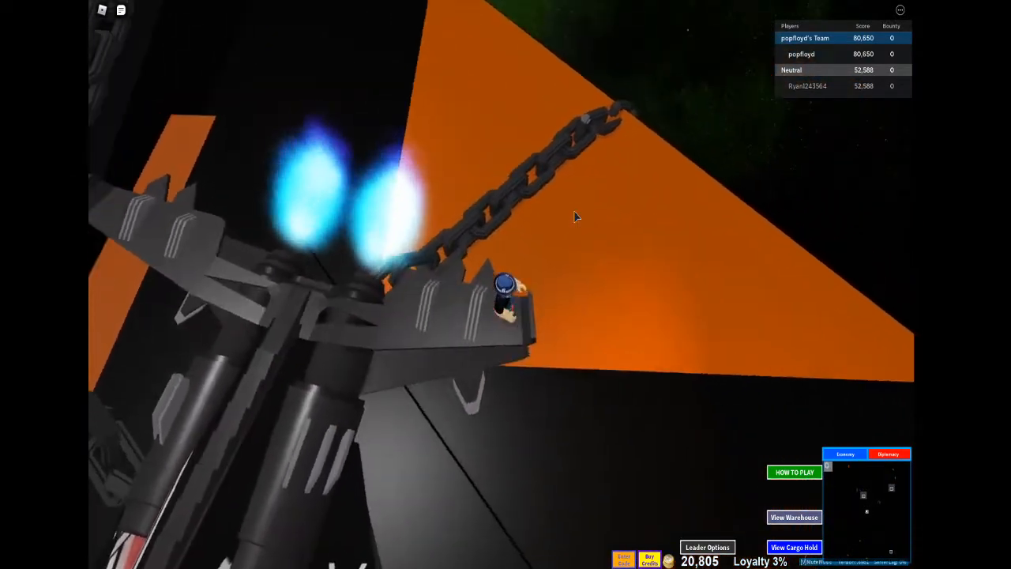
pyautogui.moveTo(577, 217)
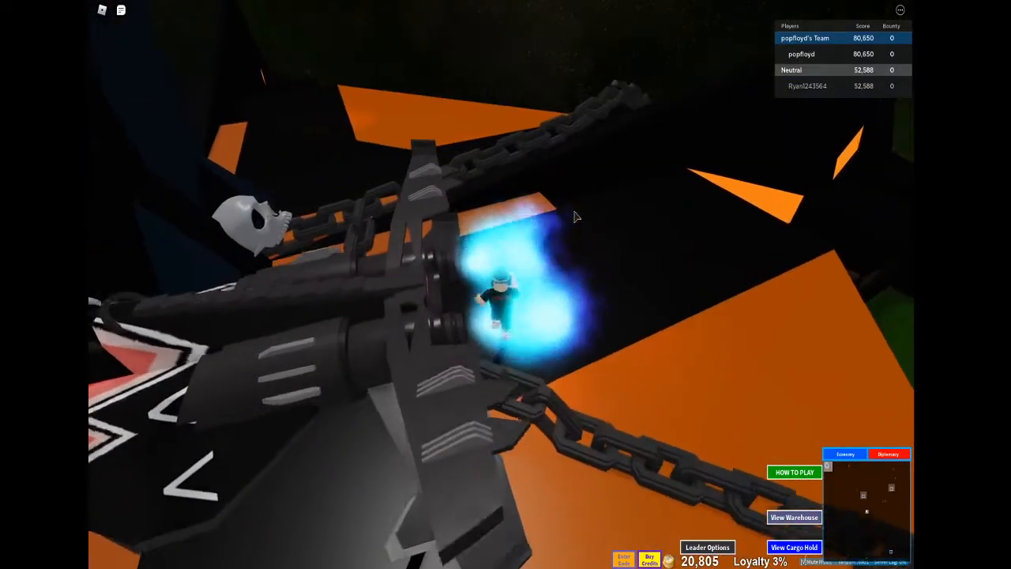